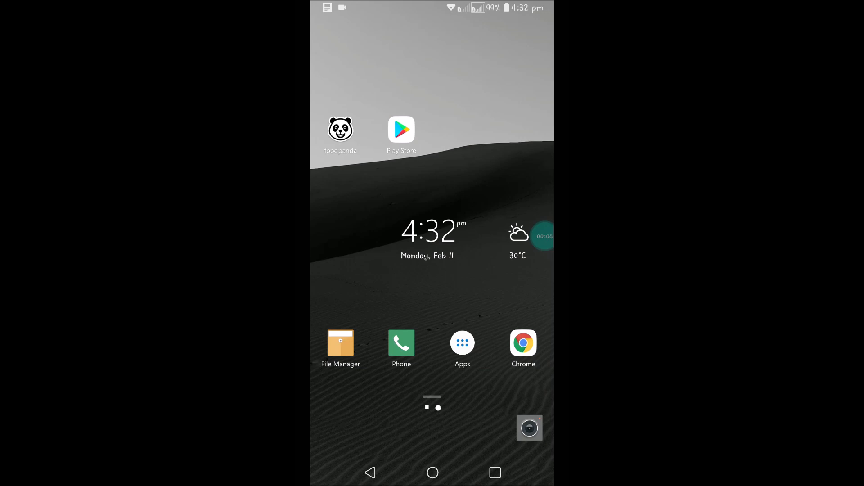
Launch File Manager from the home screen, landing on the test folder with free3of9.zip
left_click(340, 342)
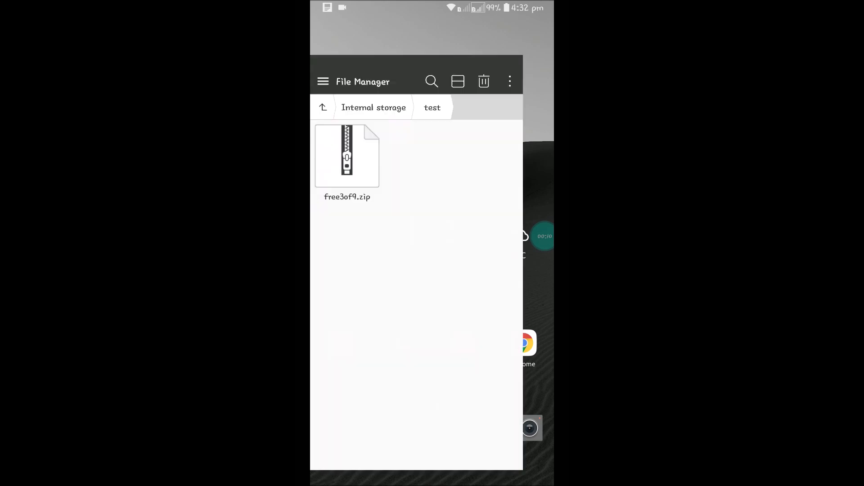
Leave the file manager and head to the RAR app's Play Store page
left_click(322, 107)
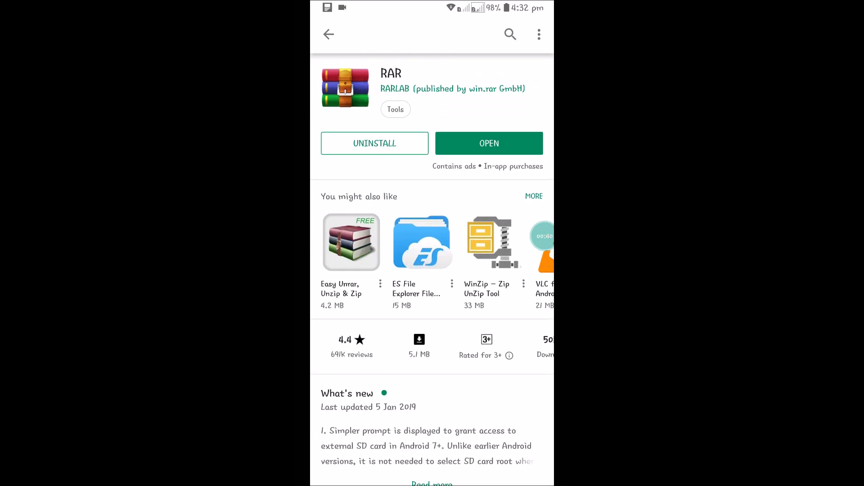
Launch the installed RAR app from its Play Store page into internal storage
left_click(329, 34)
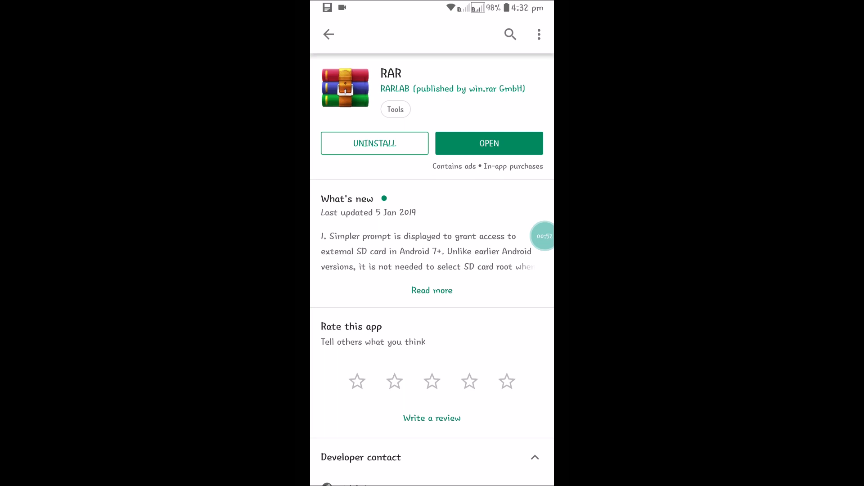
left_click(488, 143)
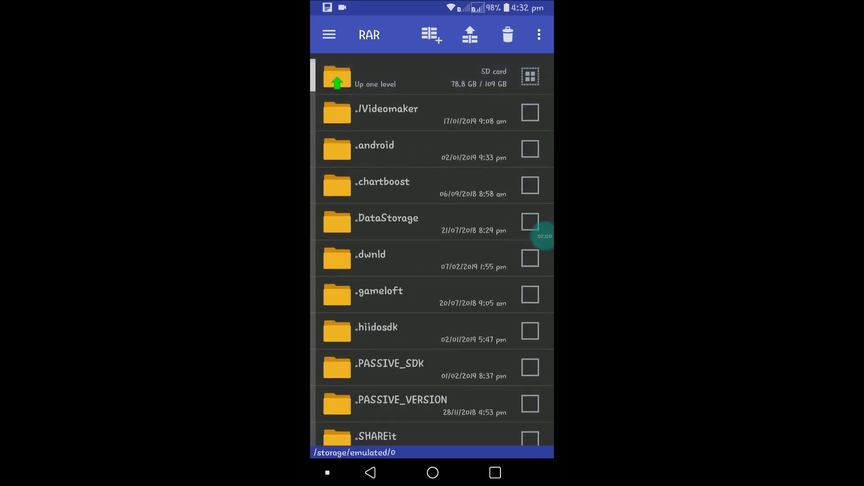
Enter the test folder and mark free3of9.zip for extraction
scroll("down", 3)
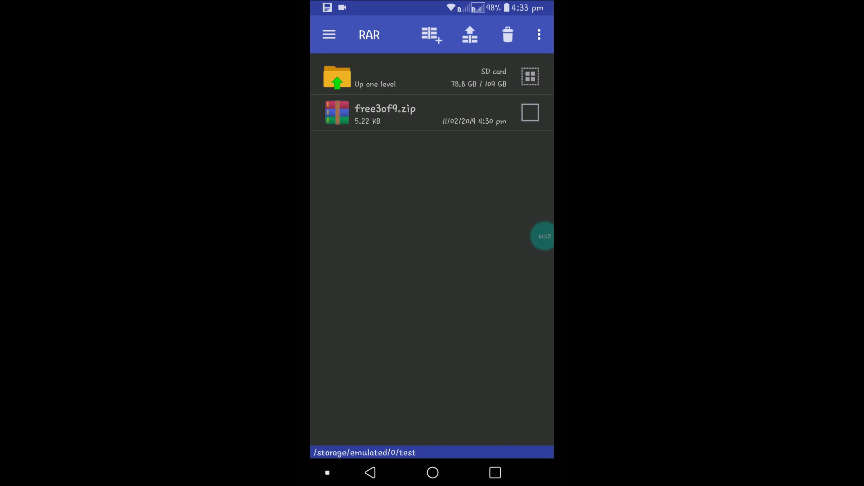
left_click(530, 112)
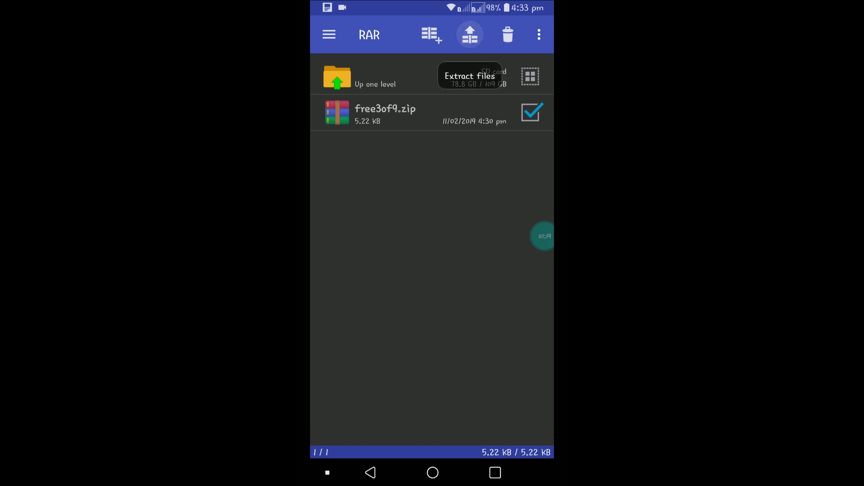
Bring up extraction options for free3of9.zip and start browsing for a destination folder
left_click(469, 34)
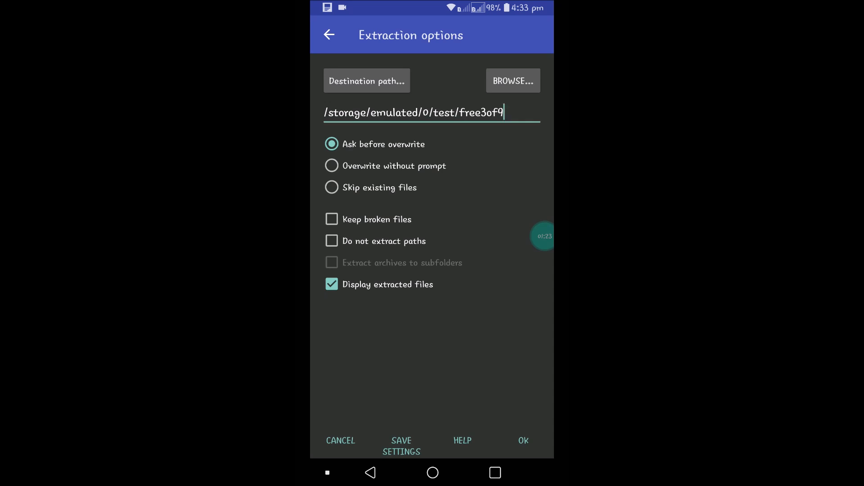
double_click(481, 113)
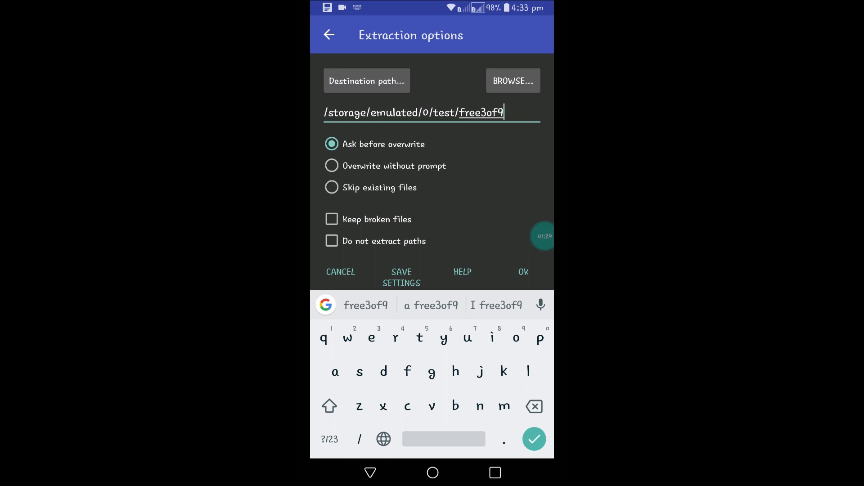
left_click(512, 80)
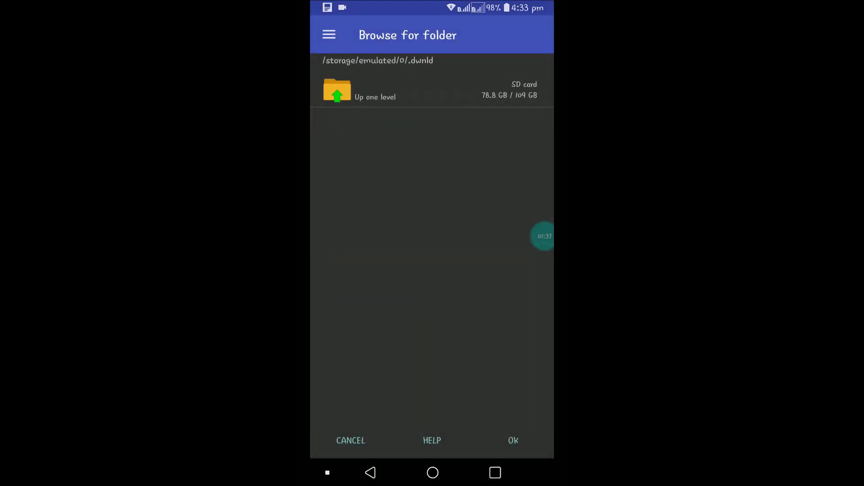
Navigate from the storage root to the test folder and confirm it as the destination
left_click(512, 441)
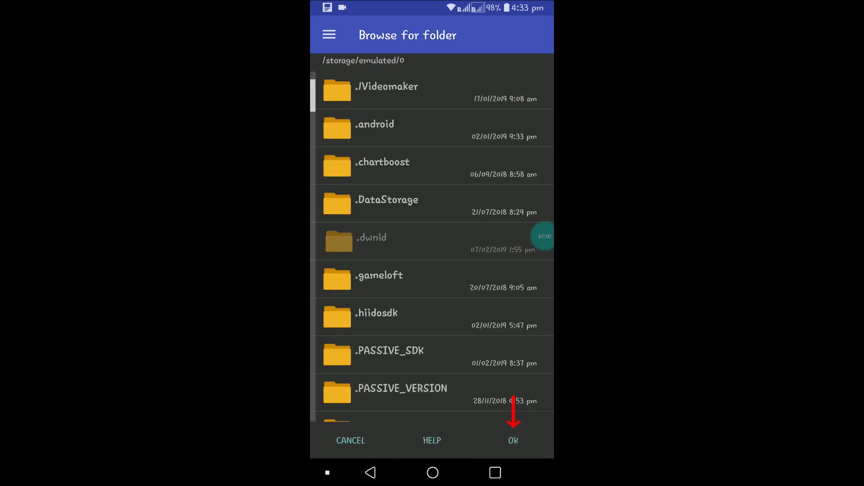
scroll("down", 3)
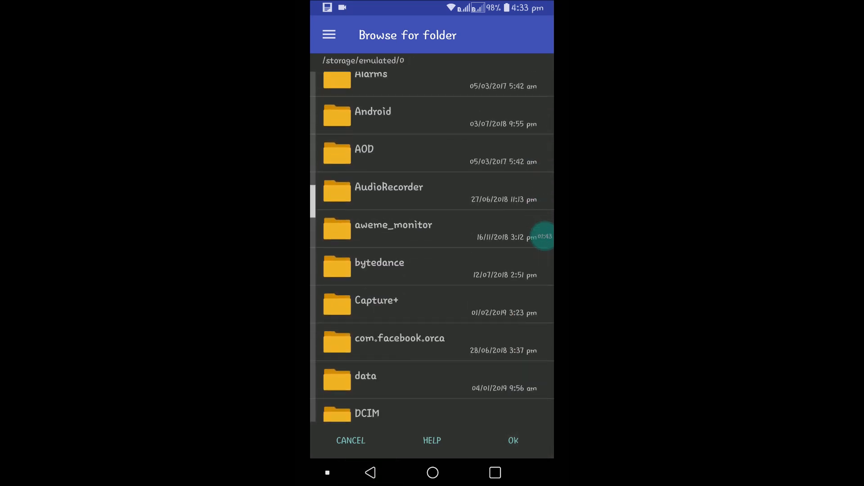
scroll("down", 3)
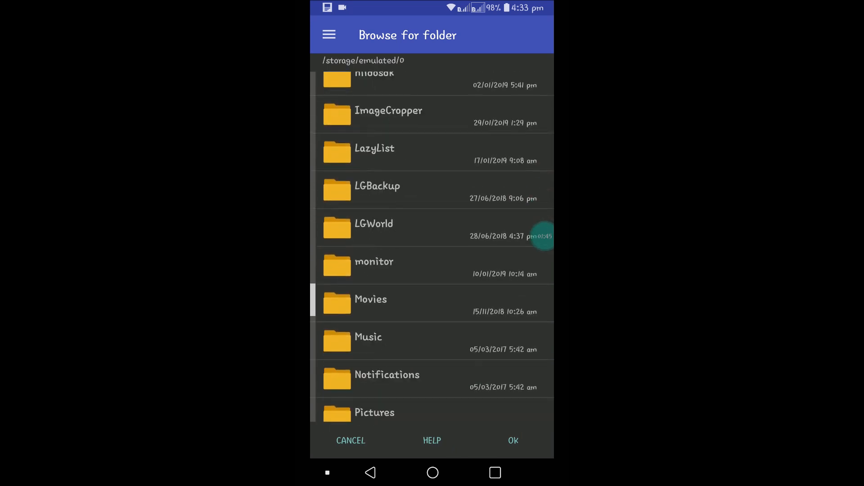
scroll("down", 3)
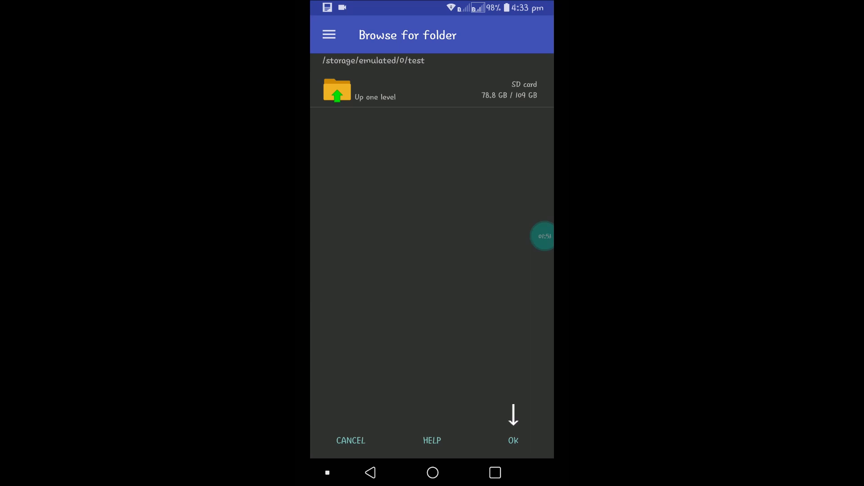
left_click(512, 441)
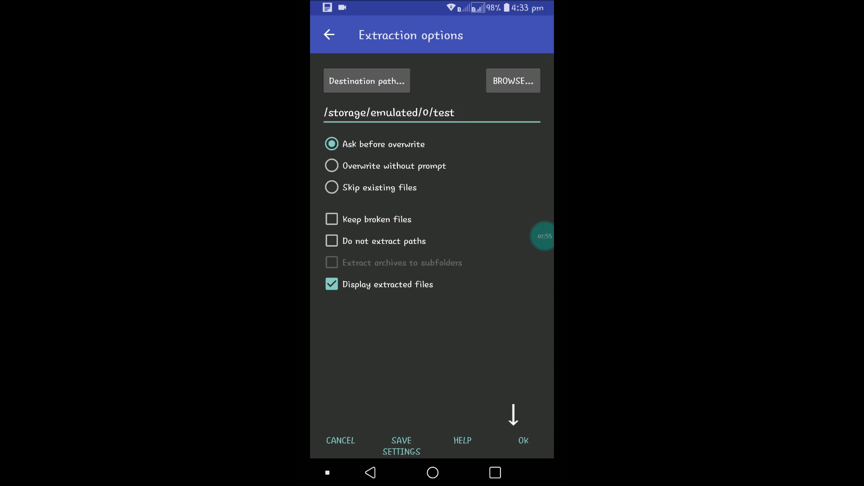